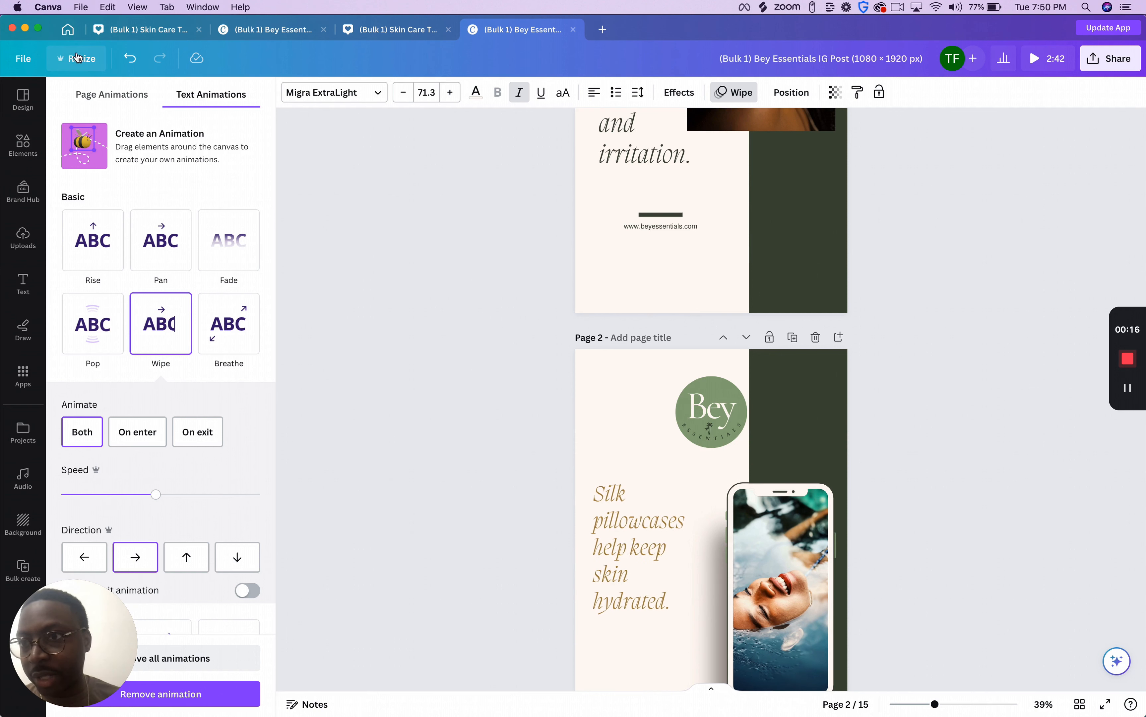
Apply the Wipe text animation to page 1's italic headline and return to Design.
{"action": "left_click", "coordinate": [22, 98]}
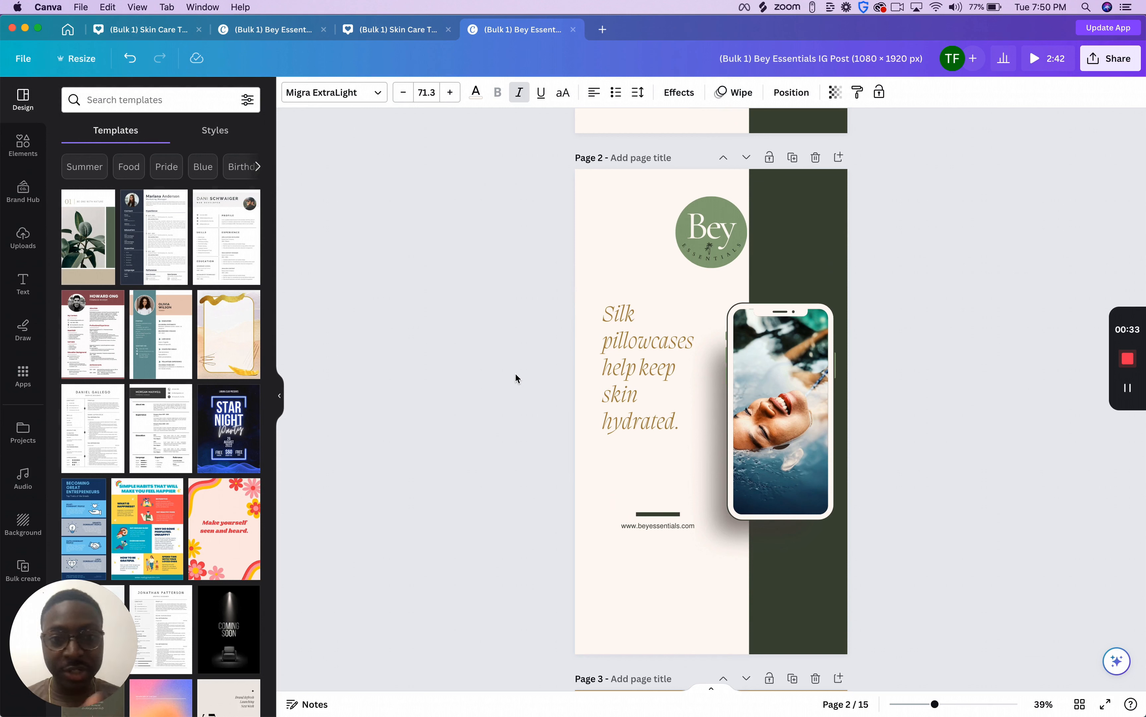
{"action": "mouse_move", "coordinate": [850, 338]}
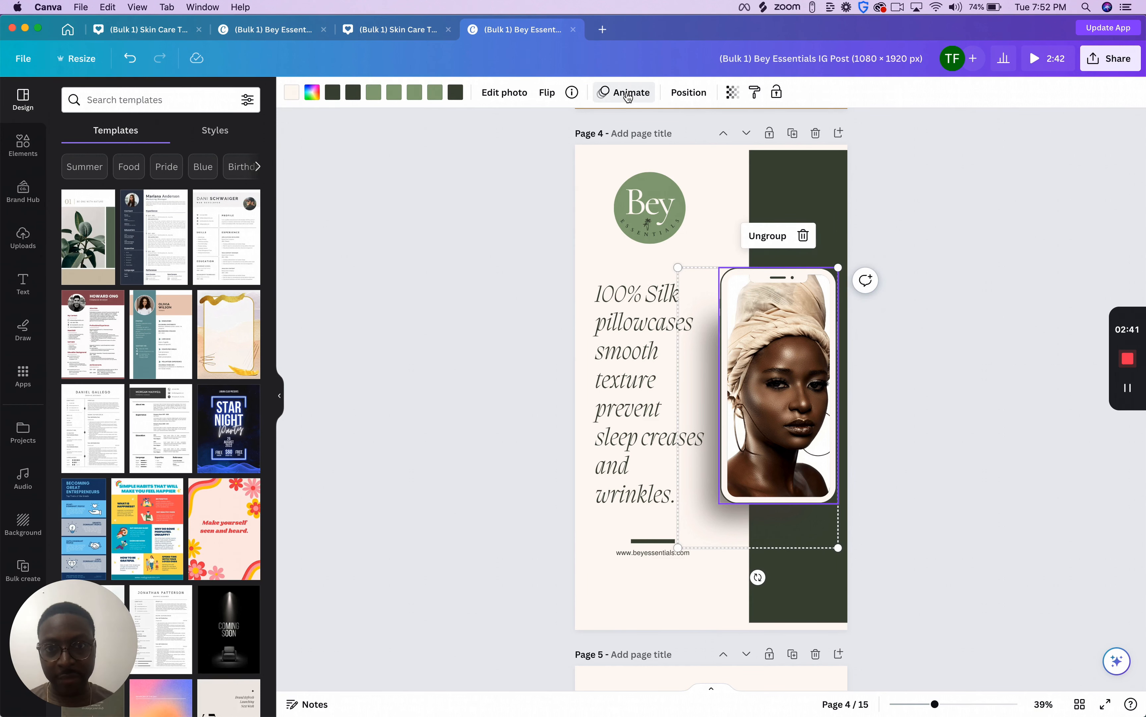
Bring up the Animate choices for page 4's phone mockup group.
{"action": "left_click", "coordinate": [630, 92]}
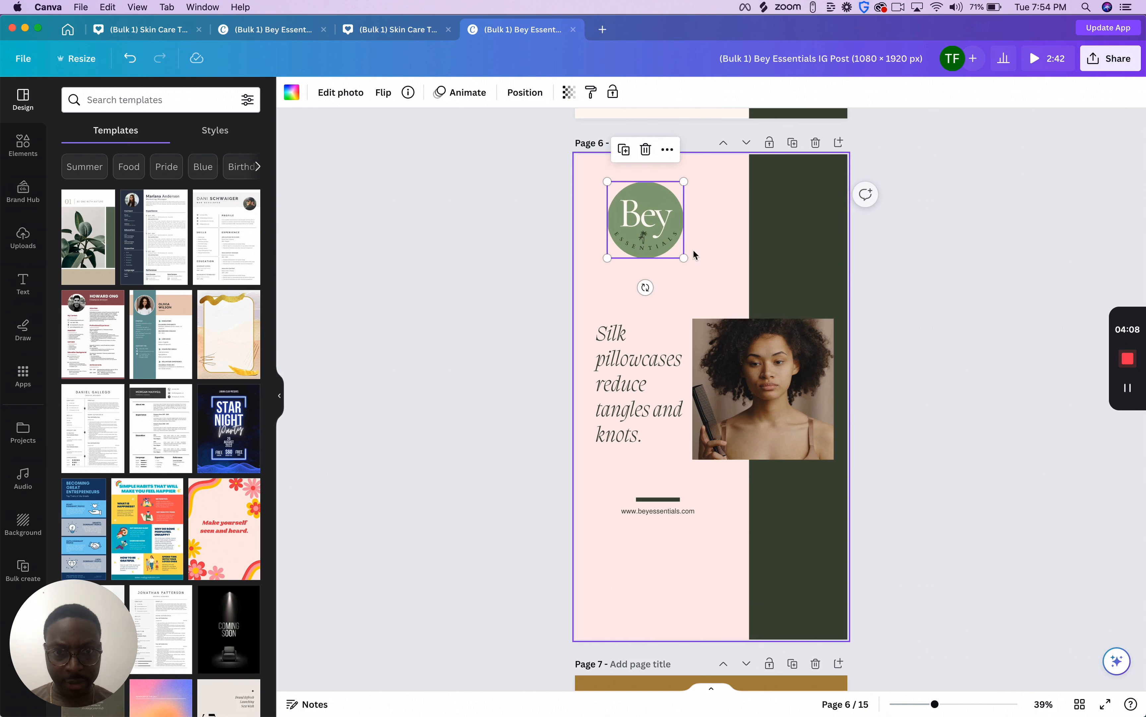
Pick an animation for the Bey logo and remaining page 6 elements.
{"action": "left_click", "coordinate": [643, 395]}
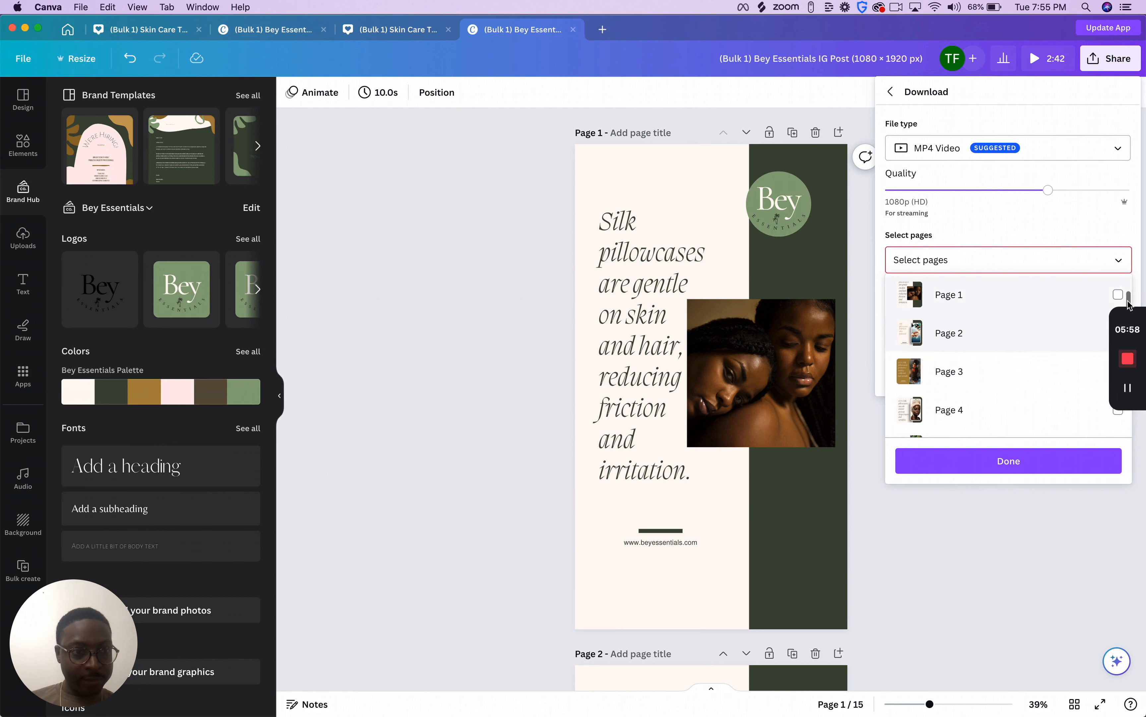
Enter 1-6 in Select pages so only pages 1 to 6 export as MP4.
{"action": "type", "text": "1-6"}
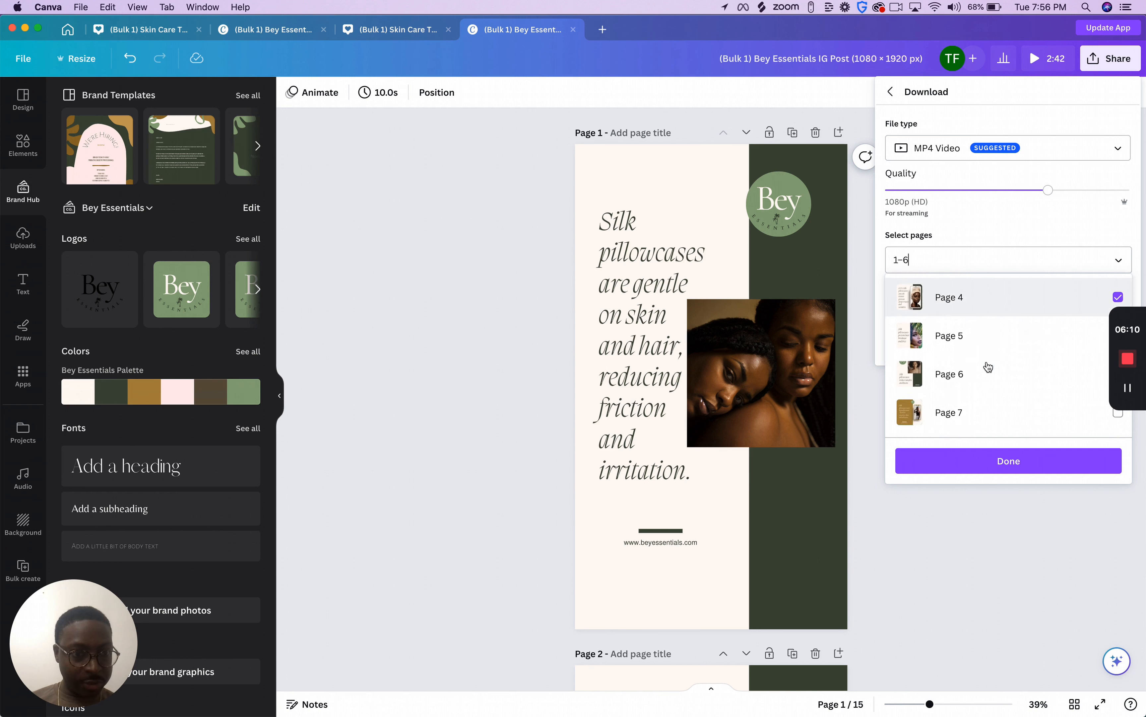